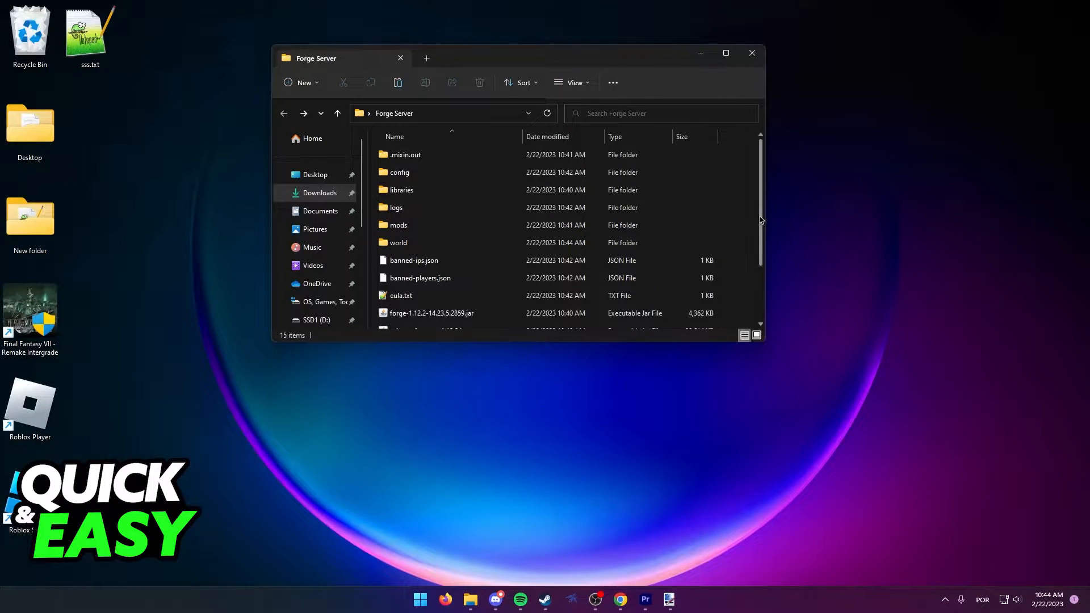
# Step: Review the Forge Server folder contents, then bring up the Sponge website's downloads section
pyautogui.click(405, 154)
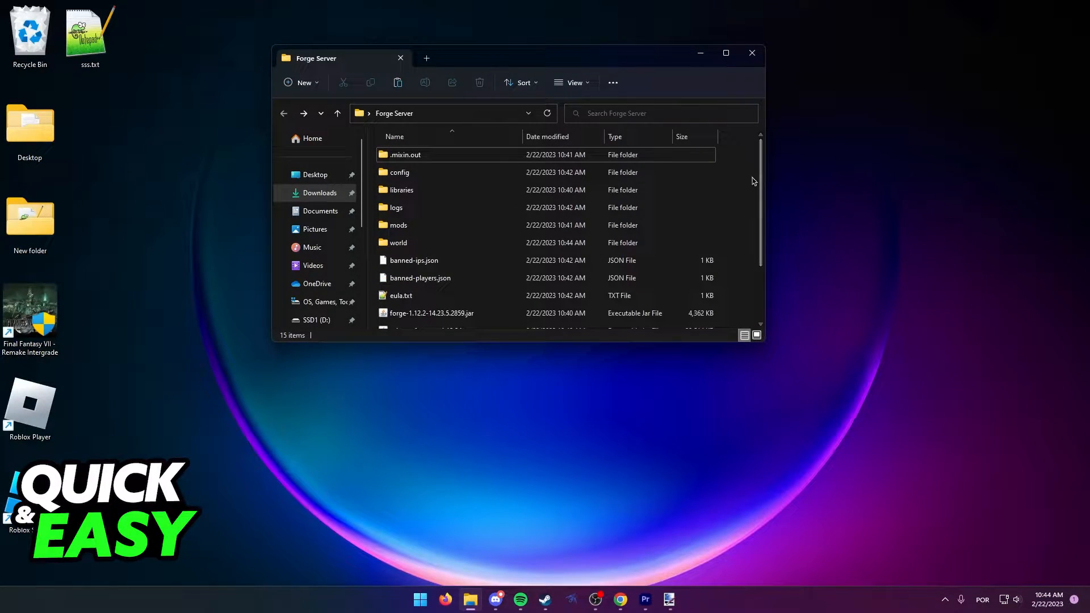
pyautogui.scroll(-3)
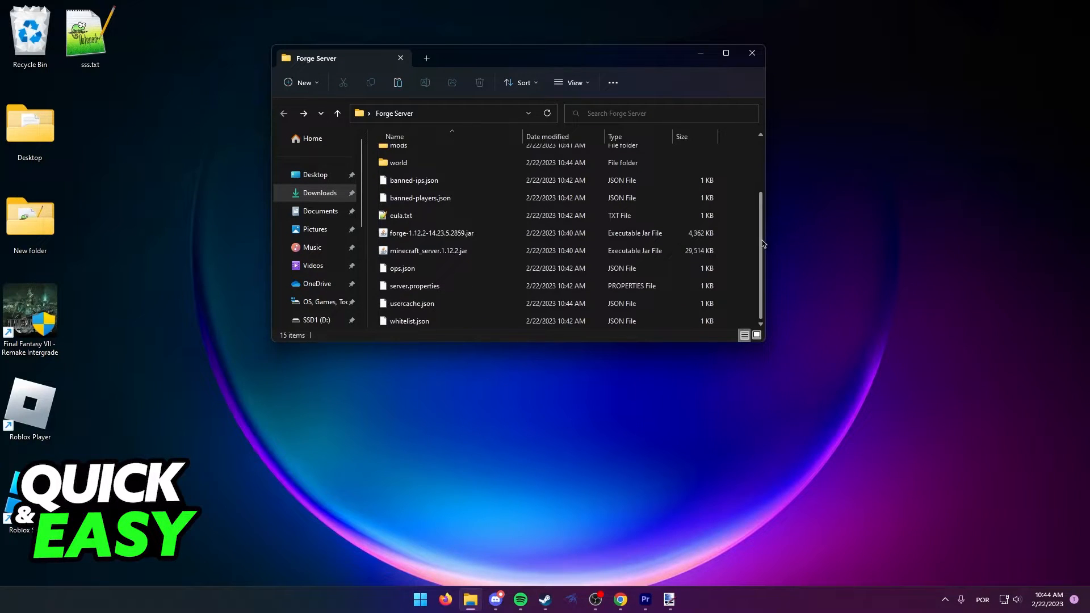
pyautogui.scroll(3)
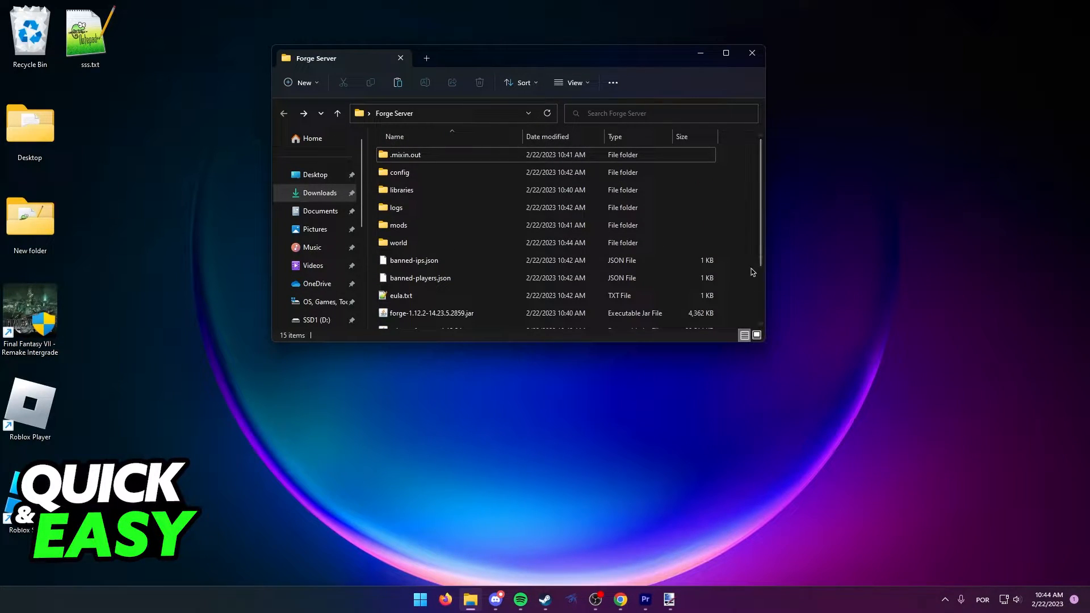
pyautogui.scroll(-3)
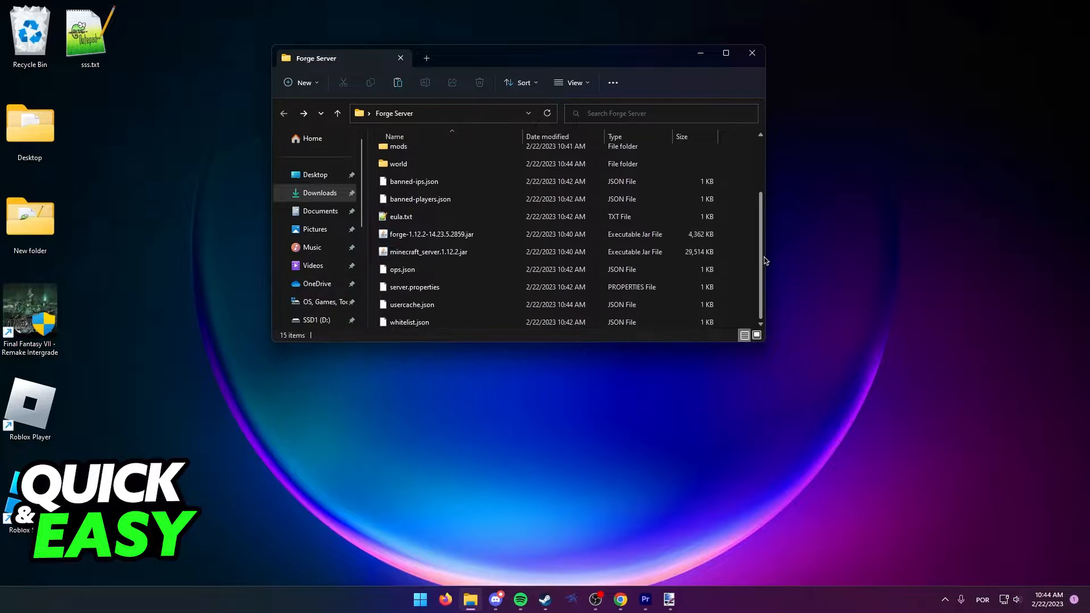
pyautogui.scroll(3)
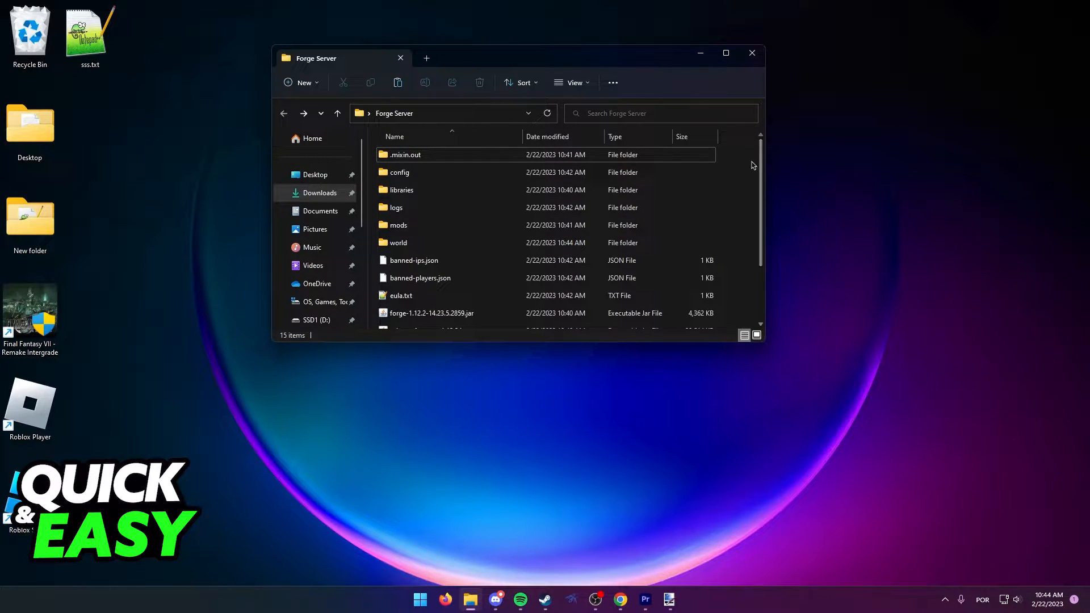
pyautogui.click(619, 599)
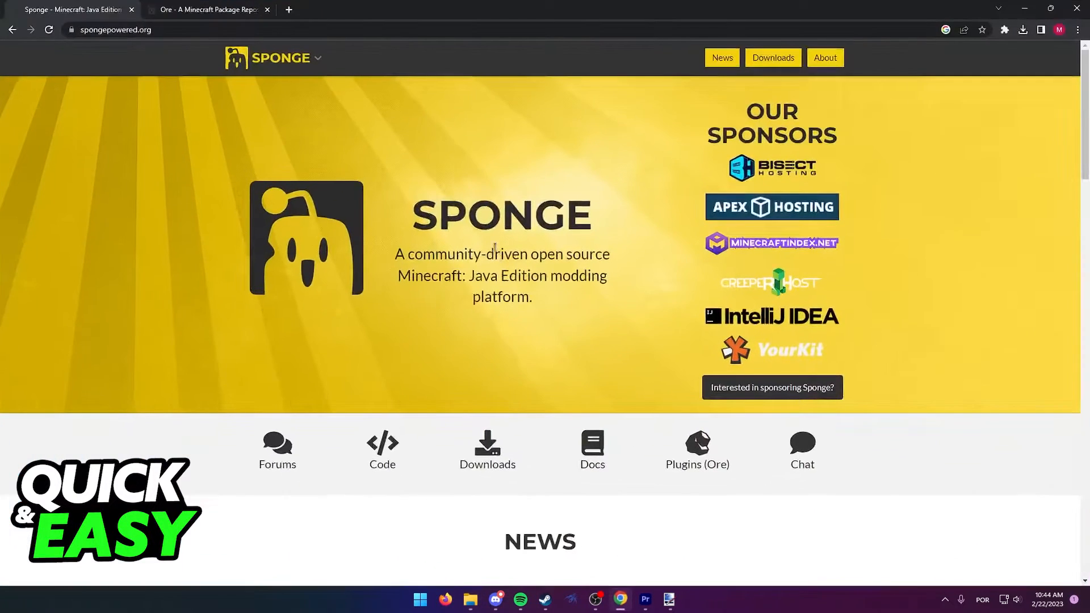
pyautogui.moveTo(180, 112)
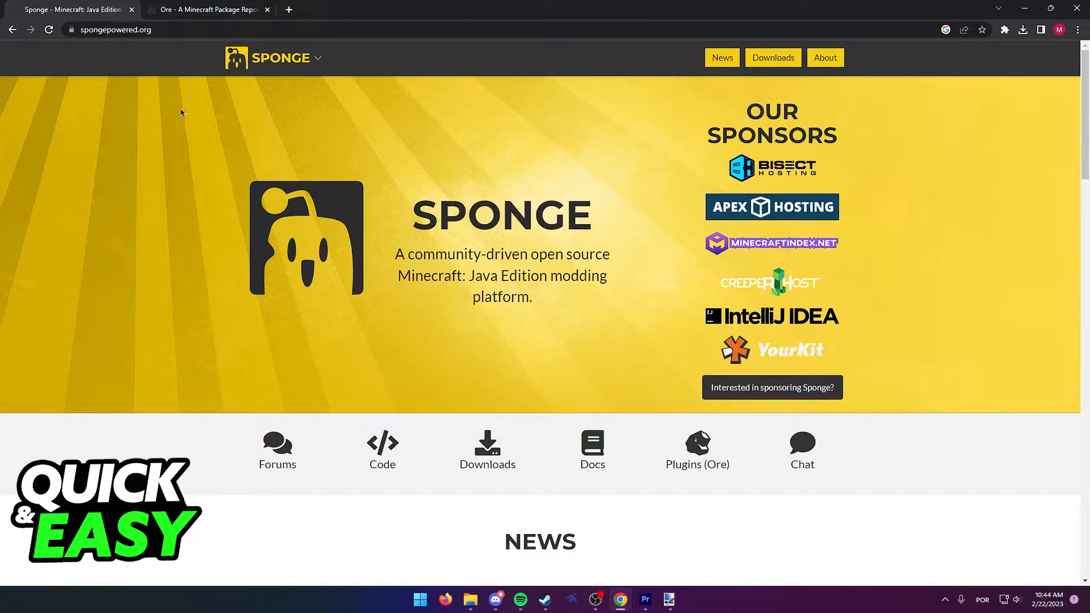
pyautogui.moveTo(134, 55)
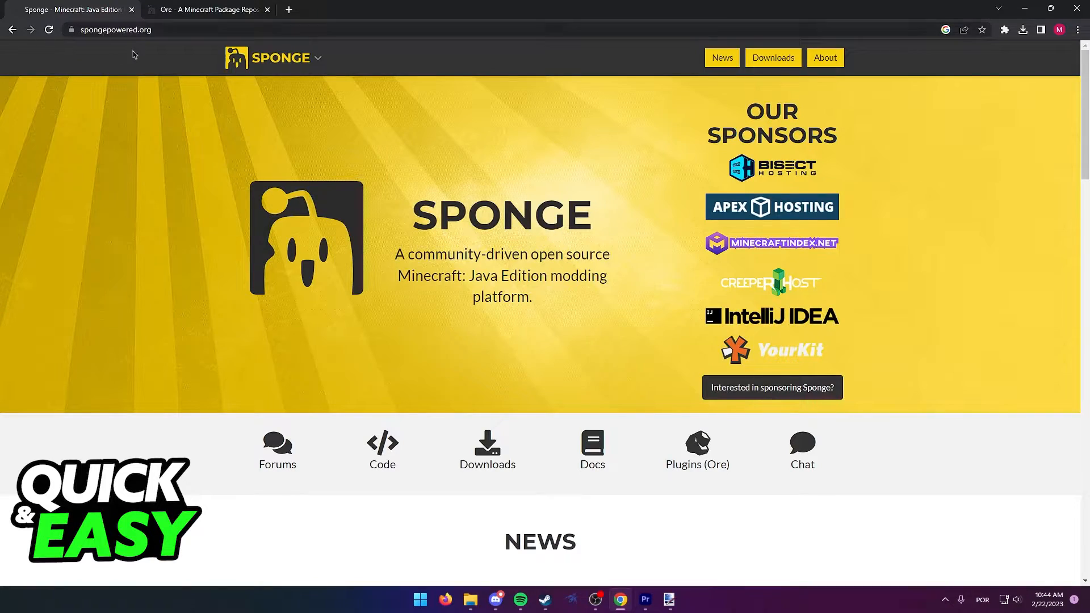
pyautogui.scroll(-3)
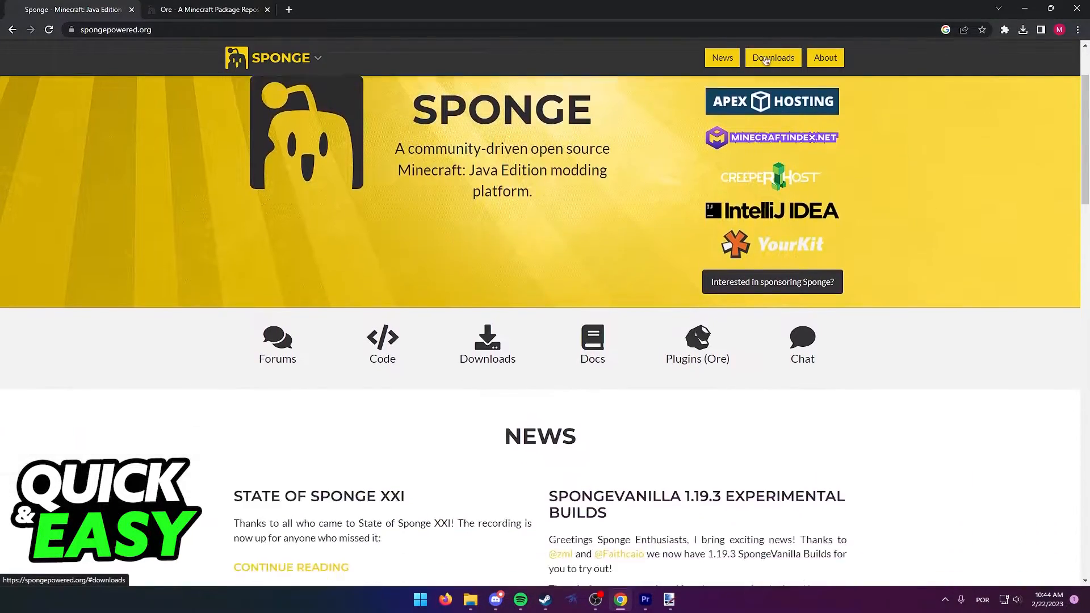
pyautogui.click(771, 58)
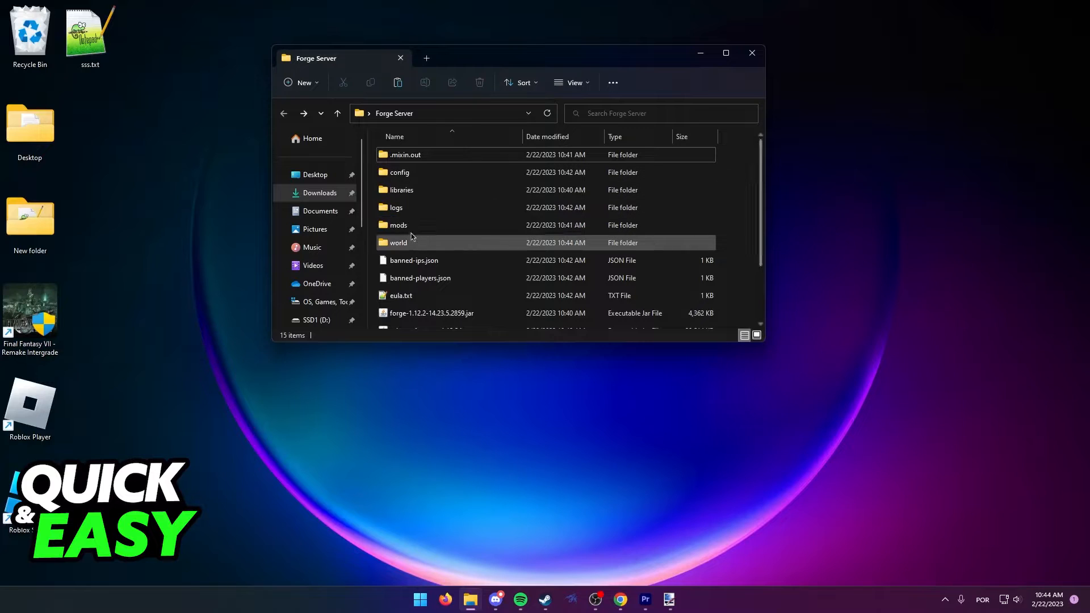
# Step: Open the mods folder holding the SpongeForge jar, select all Forge Server items, and reopen mods
pyautogui.doubleClick(398, 225)
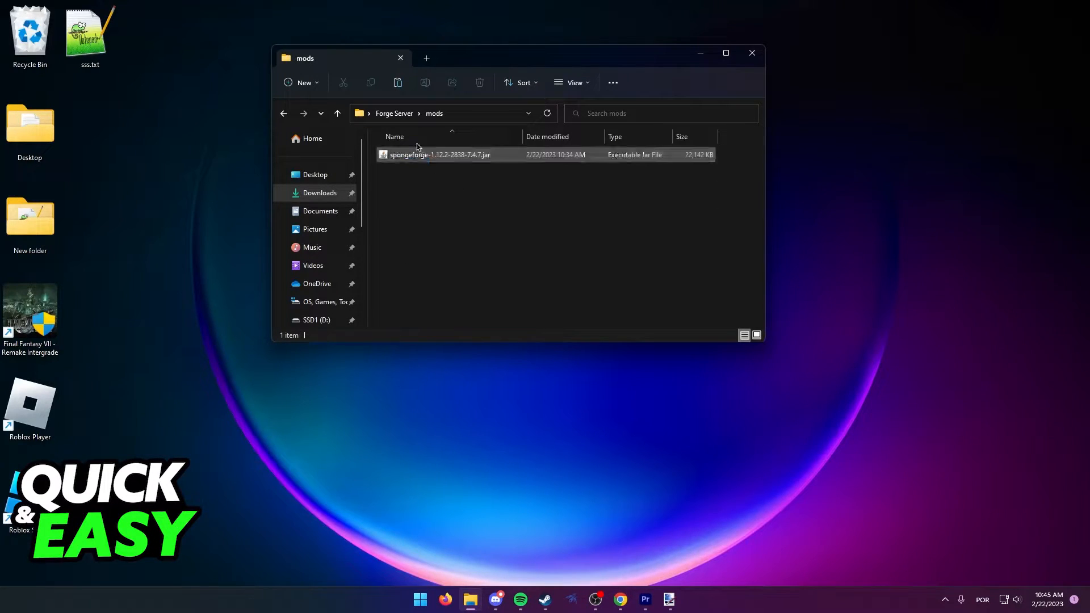
pyautogui.click(337, 114)
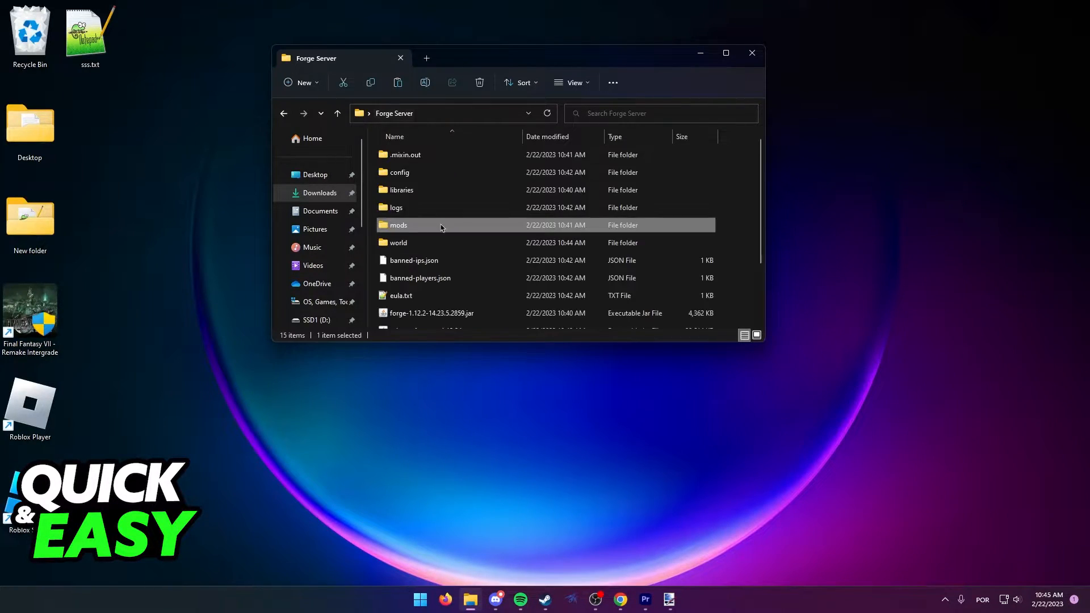
pyautogui.scroll(-3)
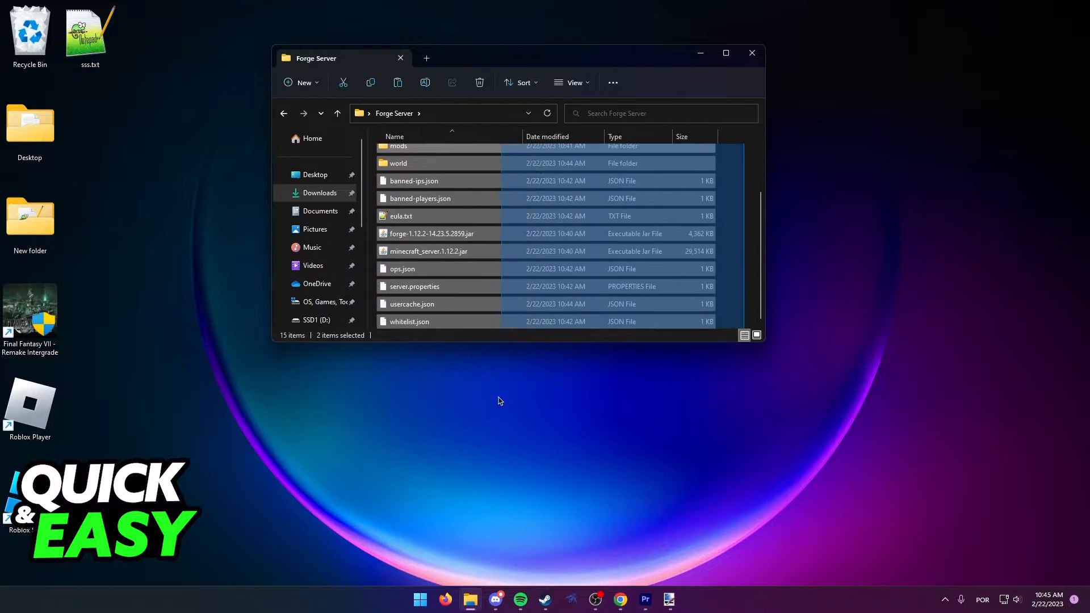
pyautogui.press('ctrl+a')
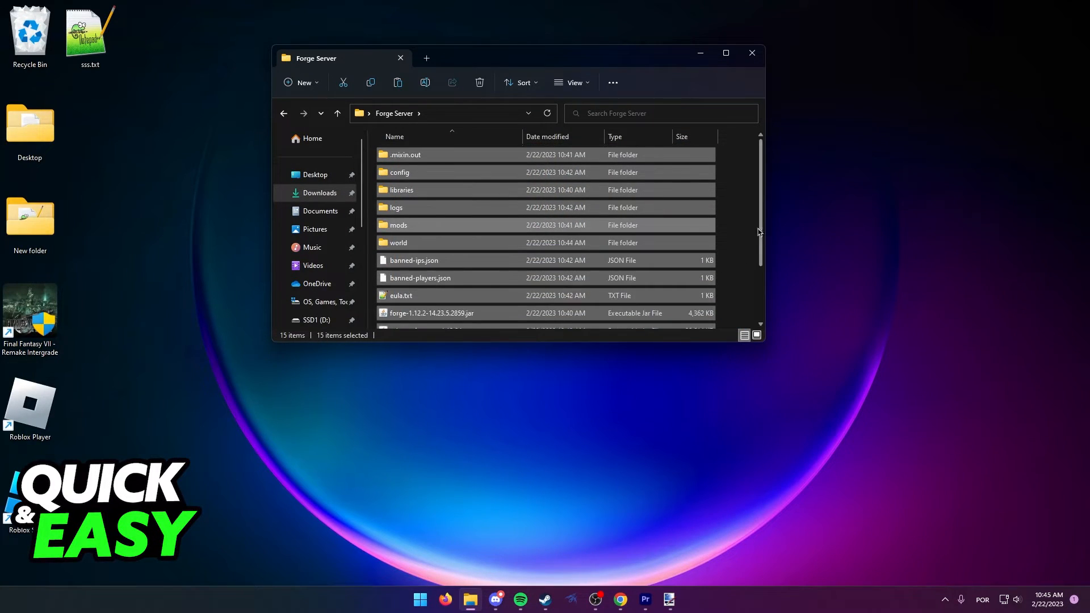
pyautogui.doubleClick(397, 225)
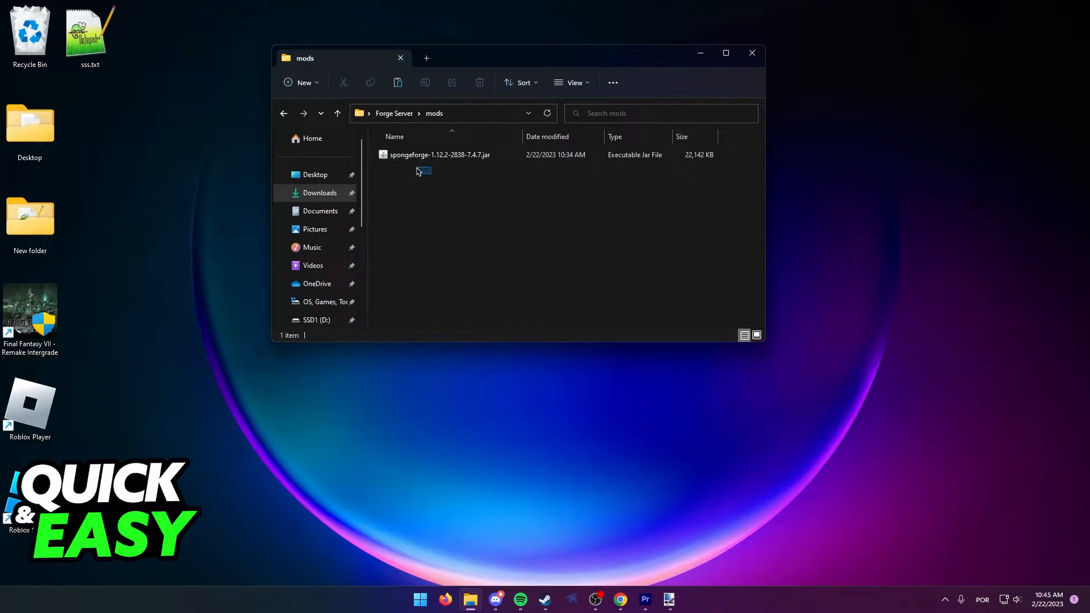
pyautogui.click(439, 154)
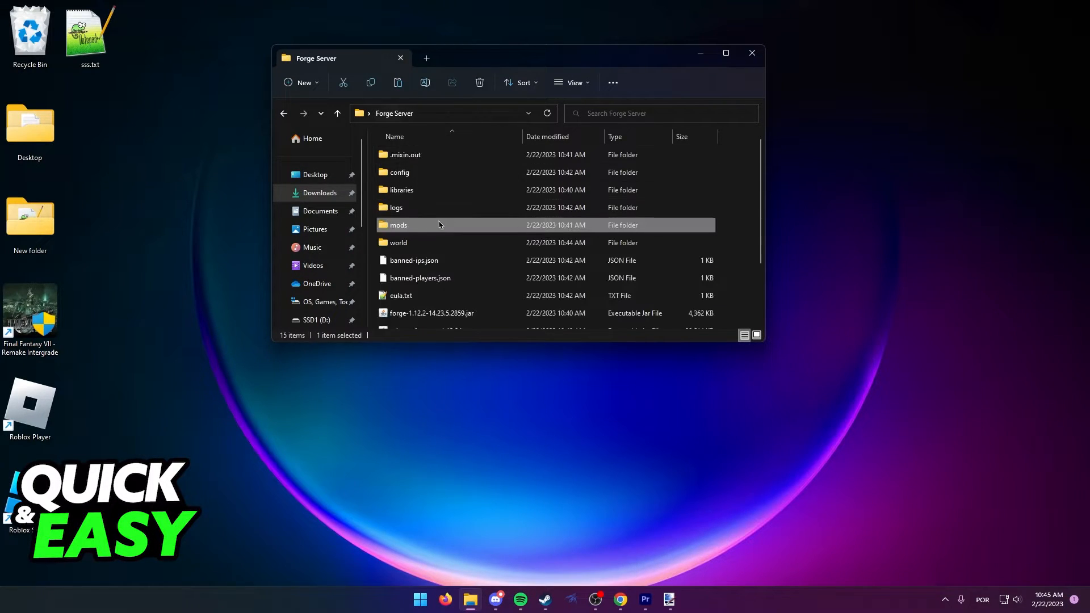
pyautogui.doubleClick(397, 225)
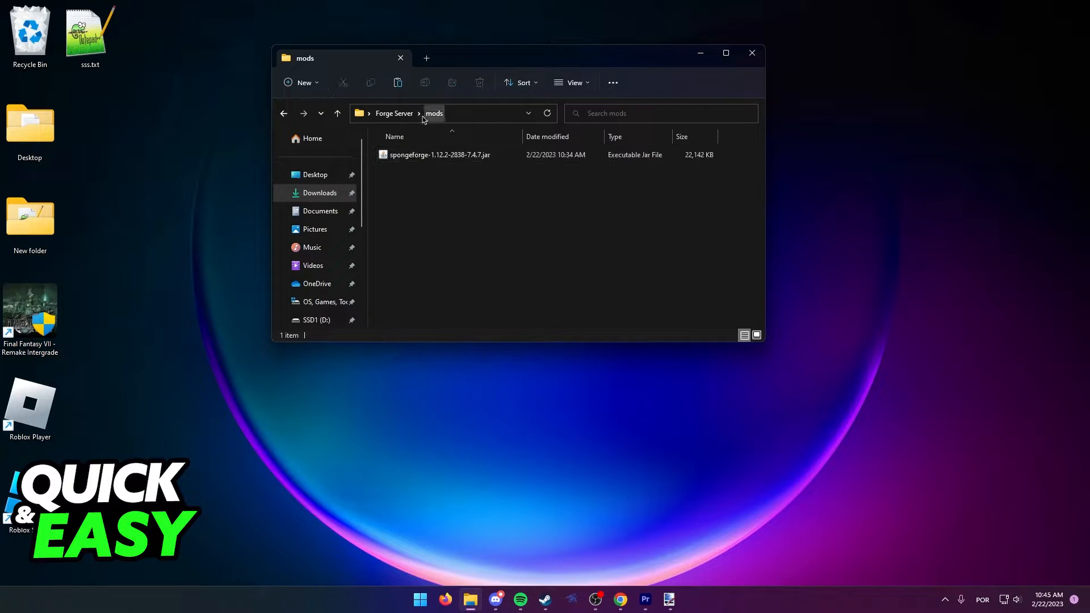
pyautogui.click(619, 600)
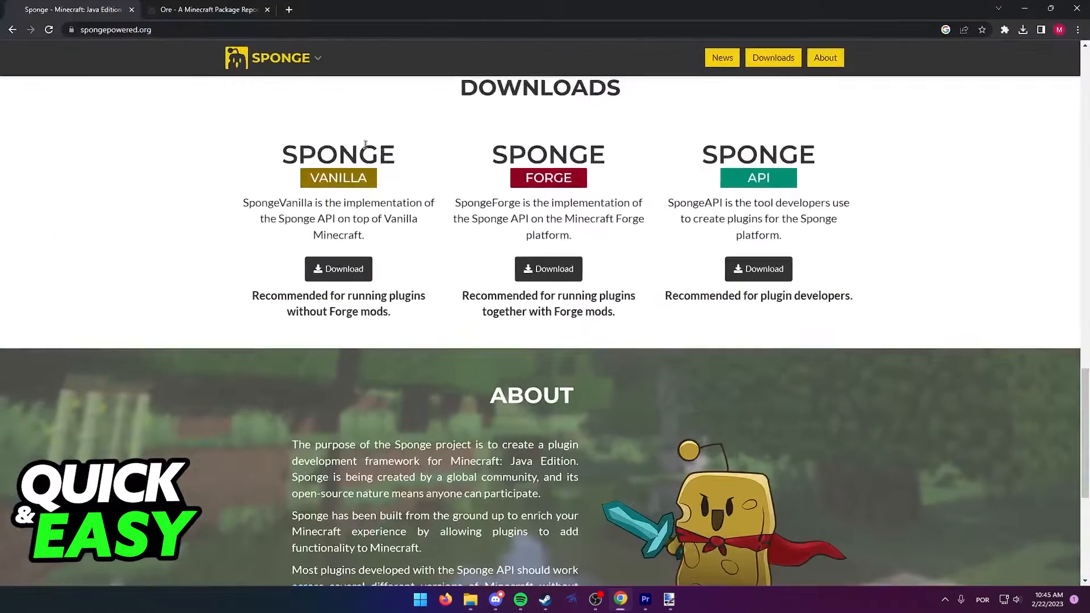
# Step: Reach Ore from the Sponge homepage's Plugins link and browse the most-downloaded plugins list
pyautogui.click(205, 9)
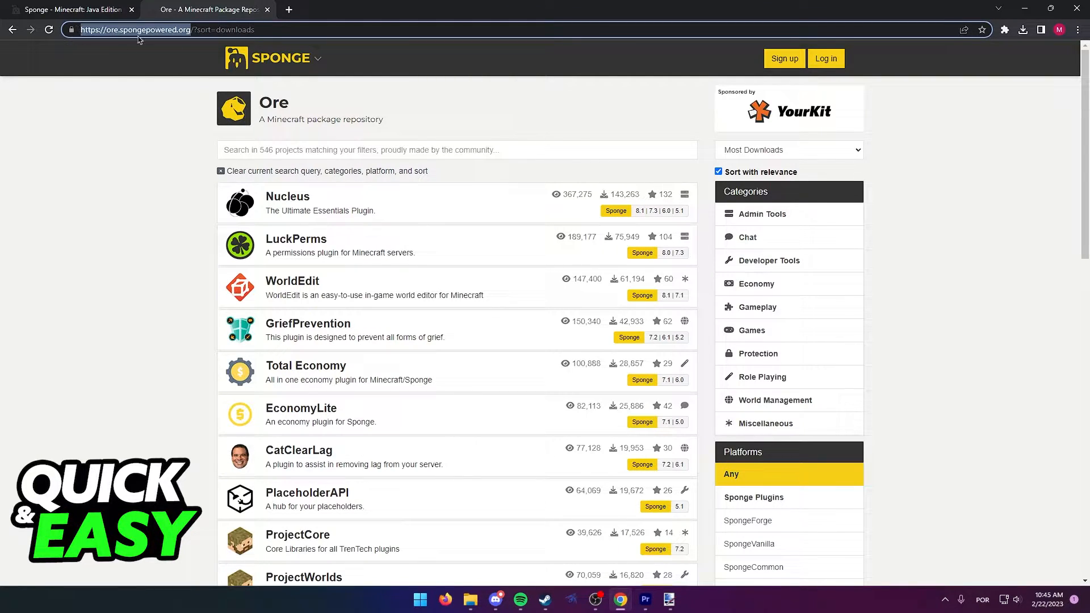
pyautogui.moveTo(529, 99)
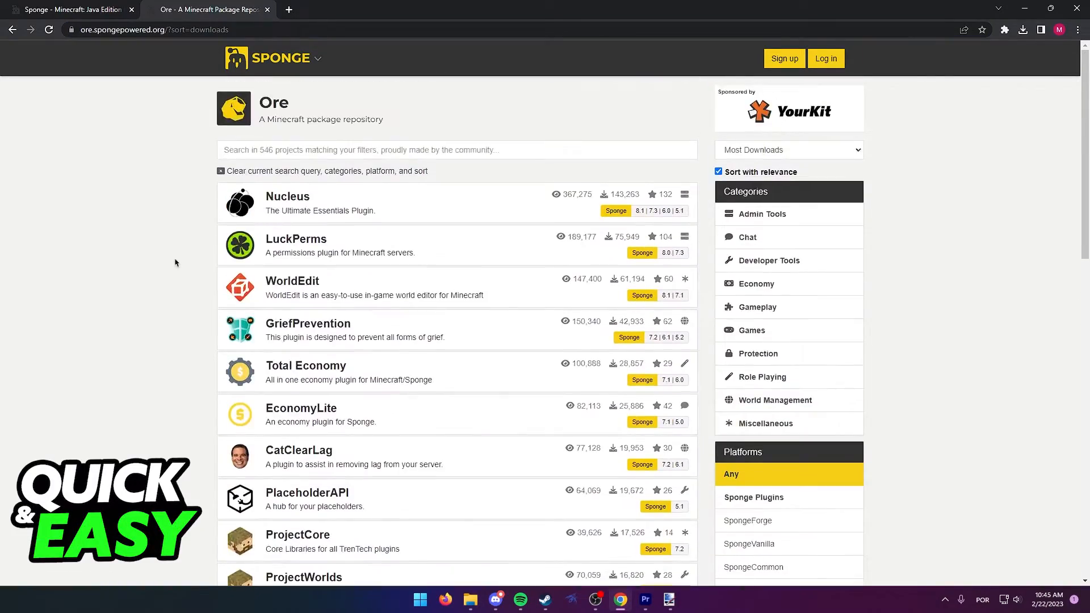
pyautogui.click(275, 57)
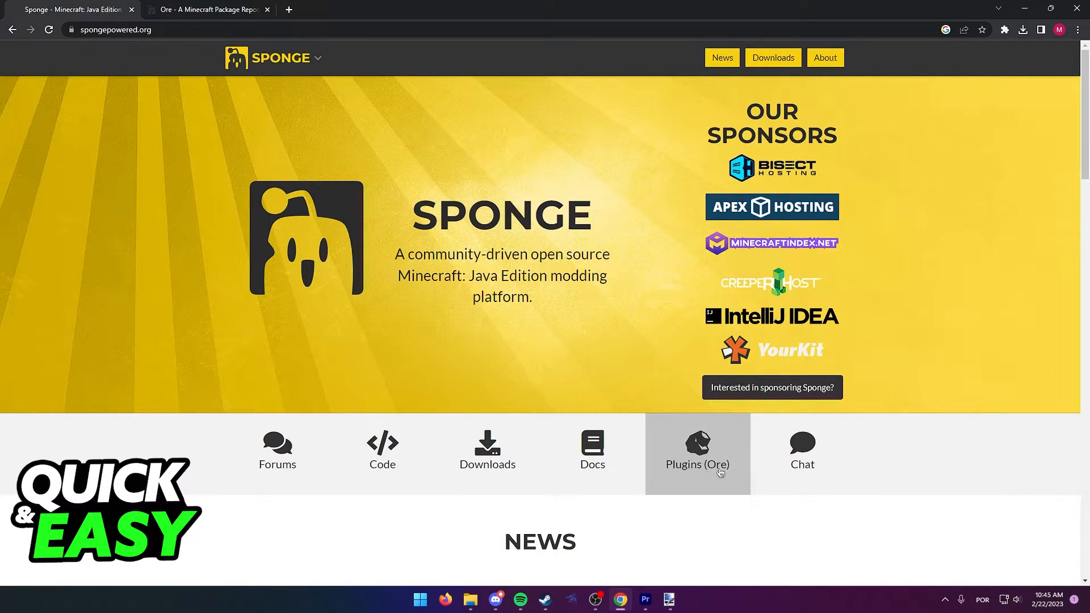
pyautogui.click(697, 452)
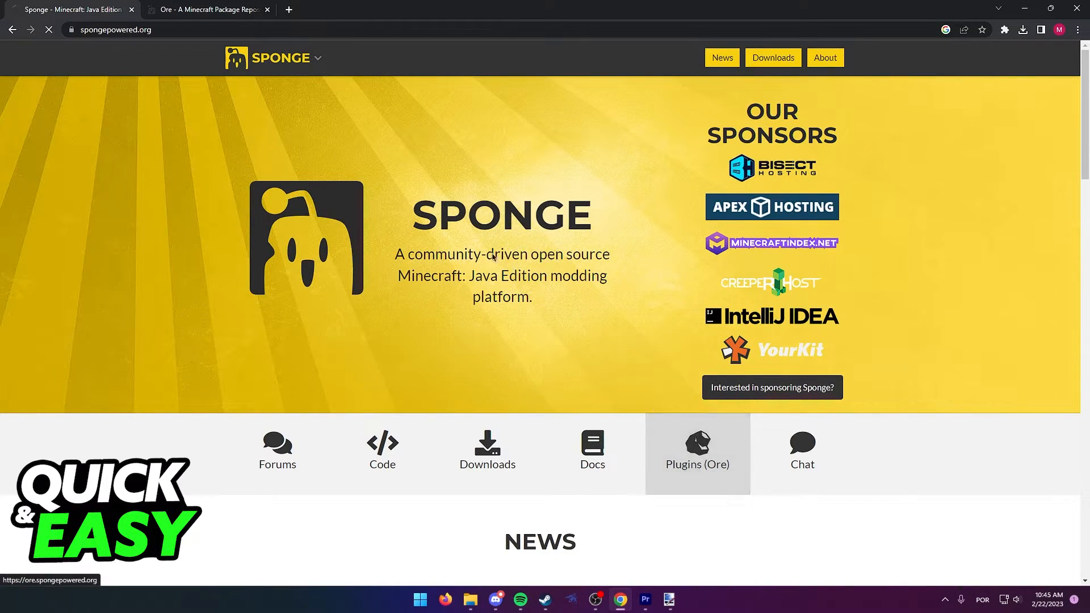
pyautogui.click(697, 453)
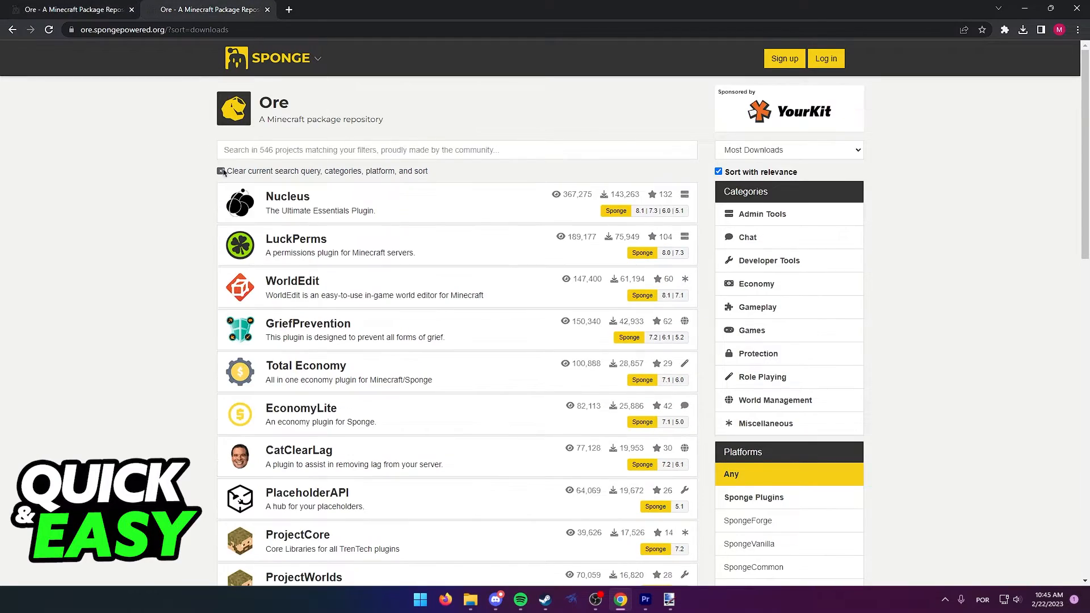
pyautogui.scroll(-3)
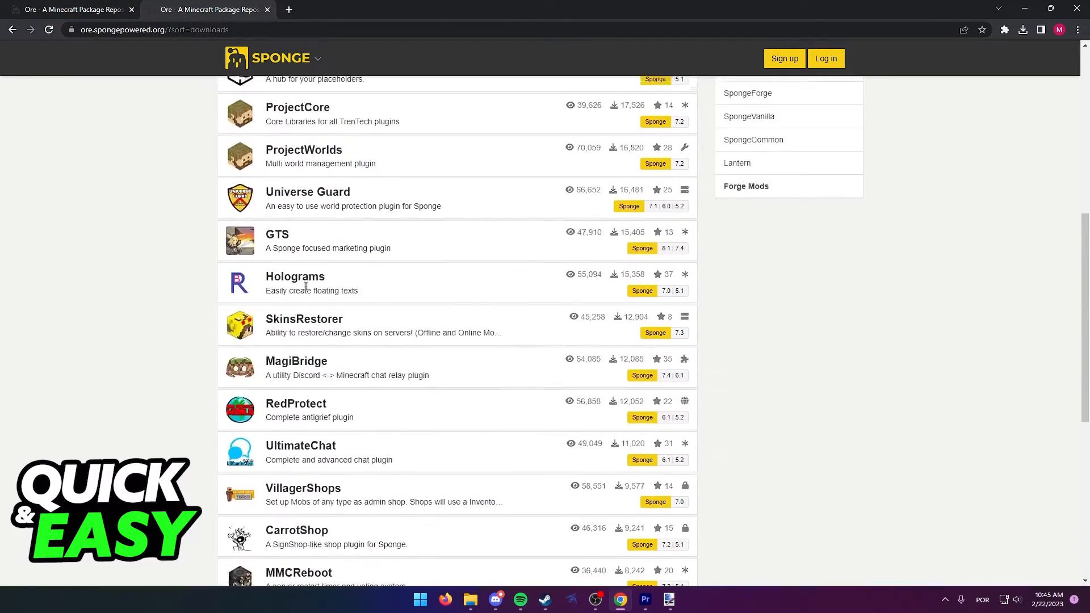
pyautogui.scroll(3)
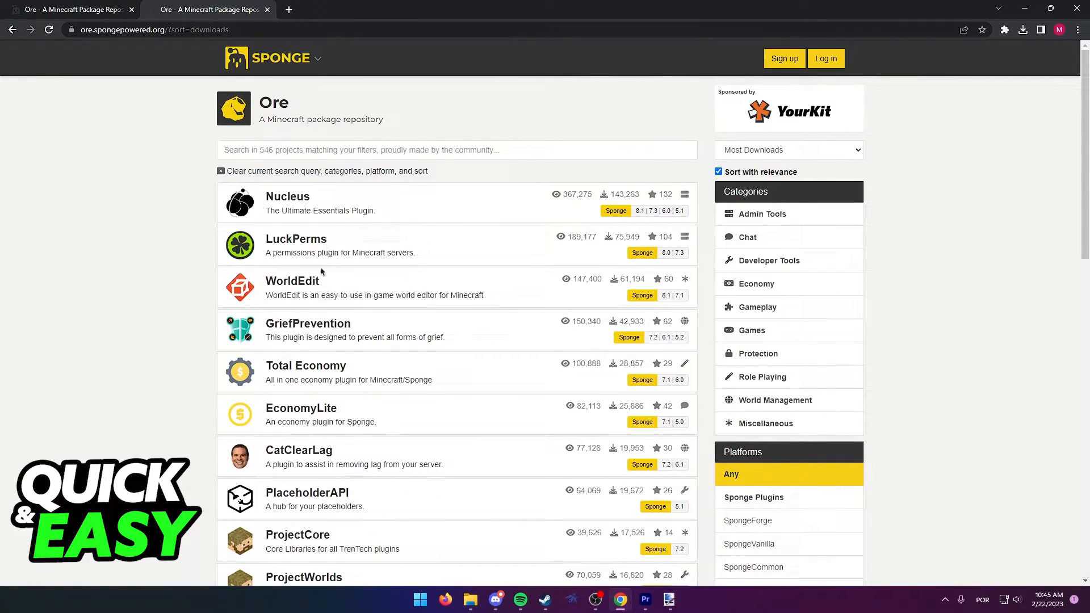
# Step: Open WorldEdit's Versions list in Ore and select the newest release, 7.2.11
pyautogui.click(292, 280)
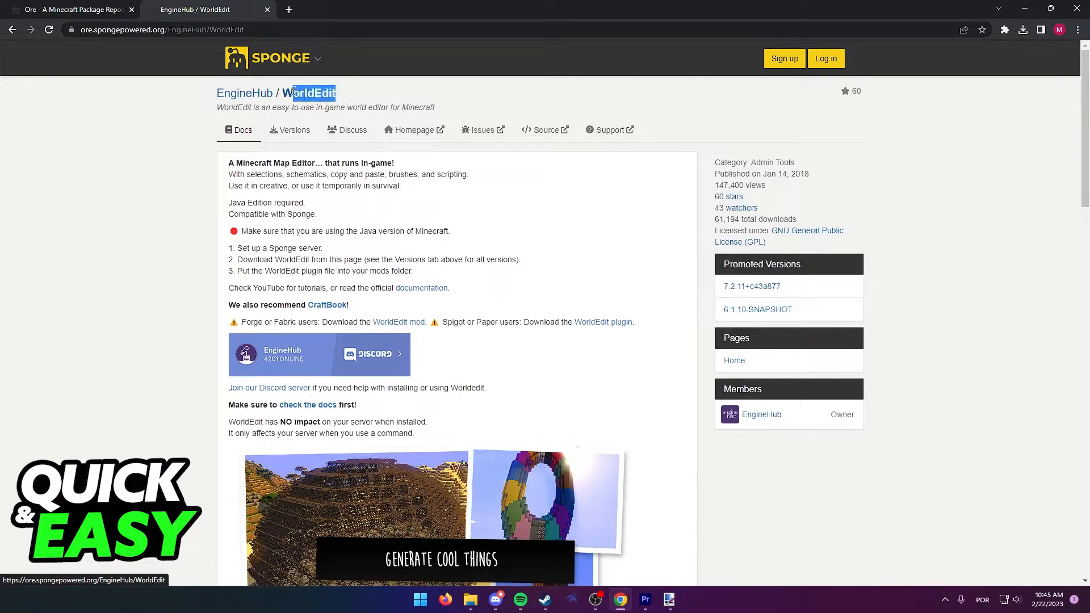
pyautogui.moveTo(271, 109)
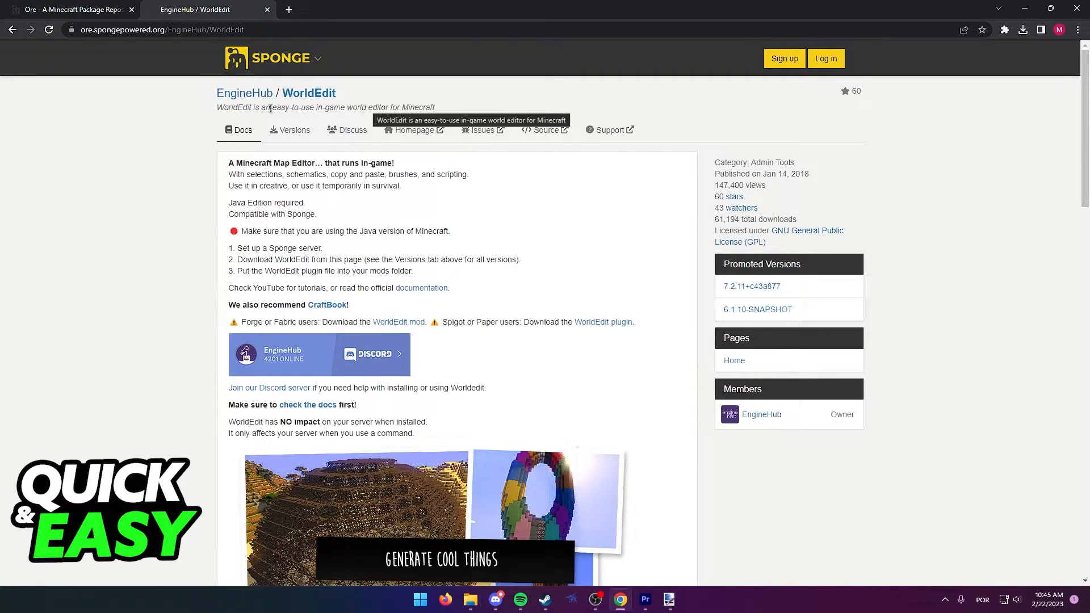
pyautogui.moveTo(293, 130)
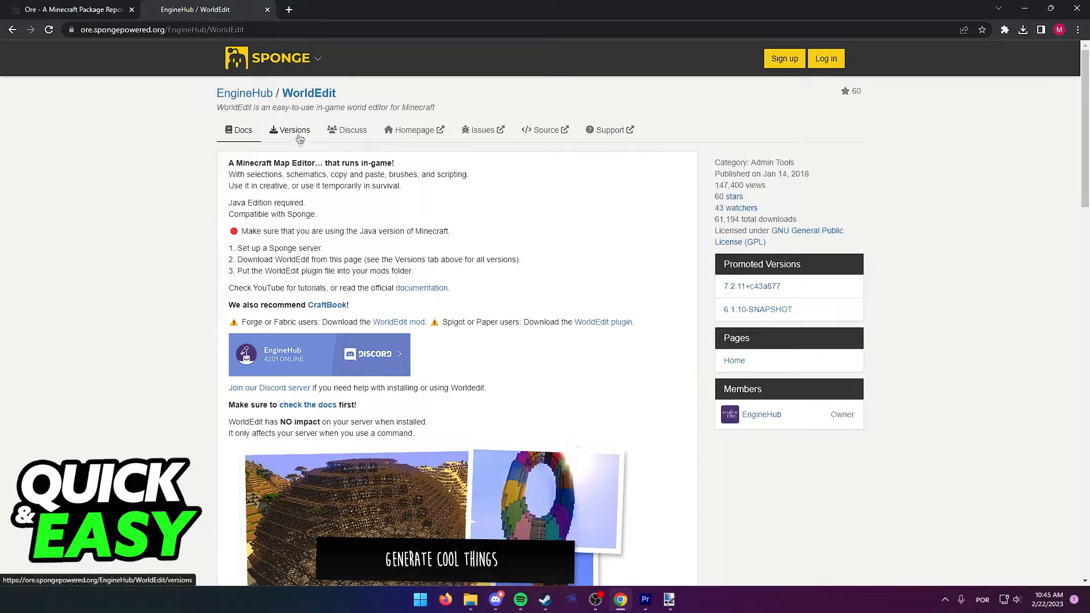
pyautogui.click(293, 130)
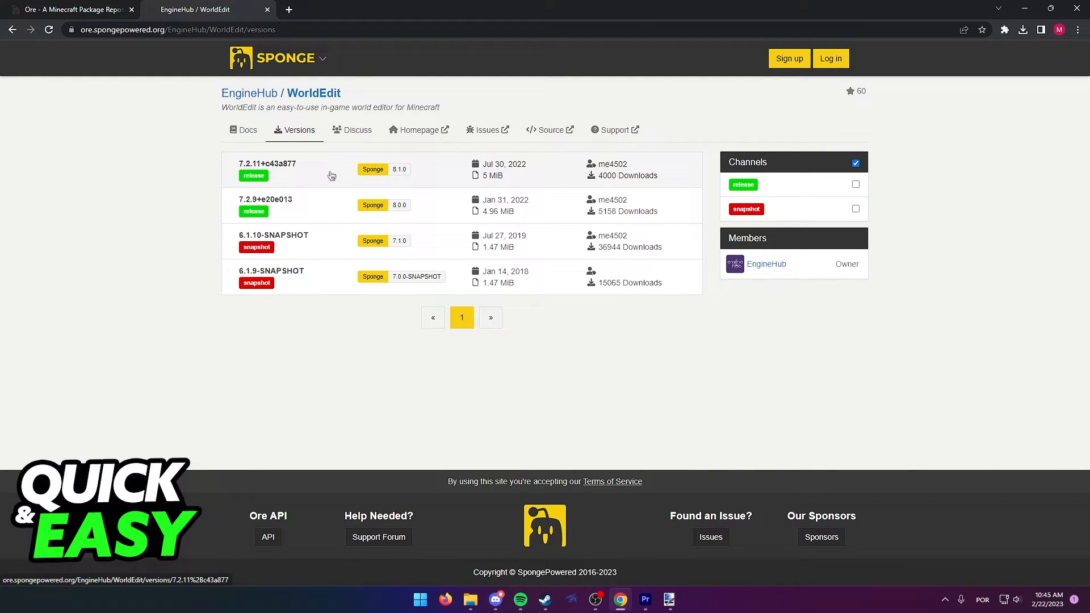
pyautogui.click(267, 169)
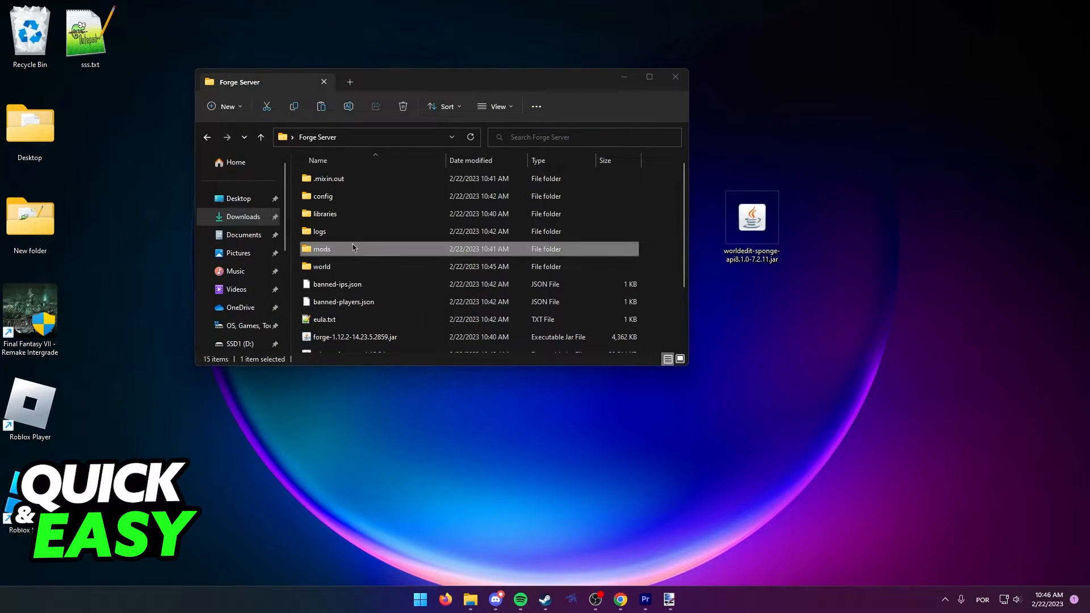
# Step: Verify WorldEdit and SpongeForge jars in mods, then select minecraft_server.1.12.2.jar in Forge Server
pyautogui.doubleClick(321, 248)
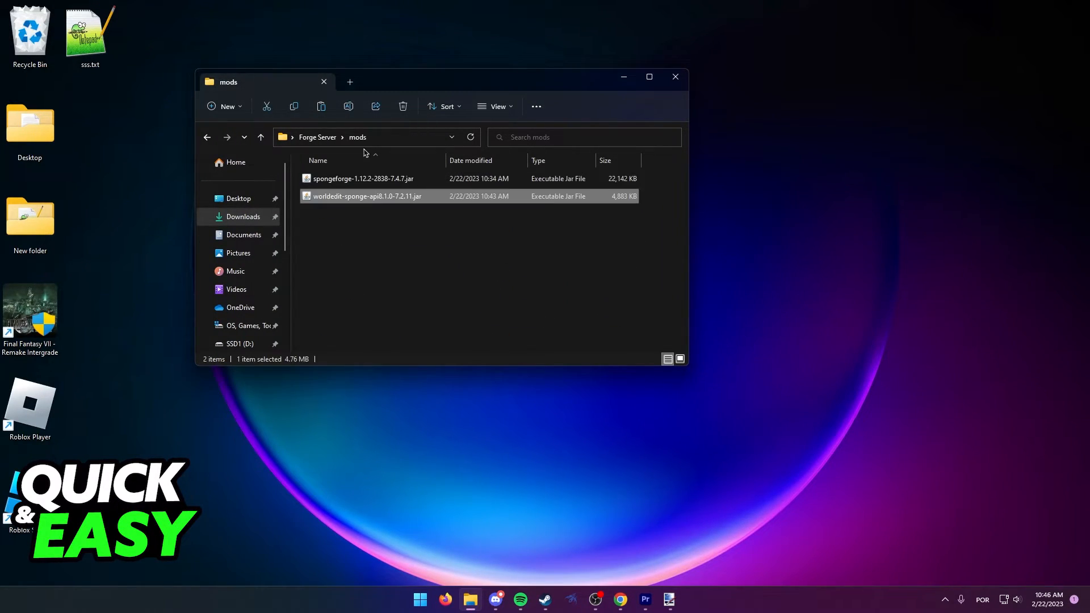
pyautogui.click(261, 136)
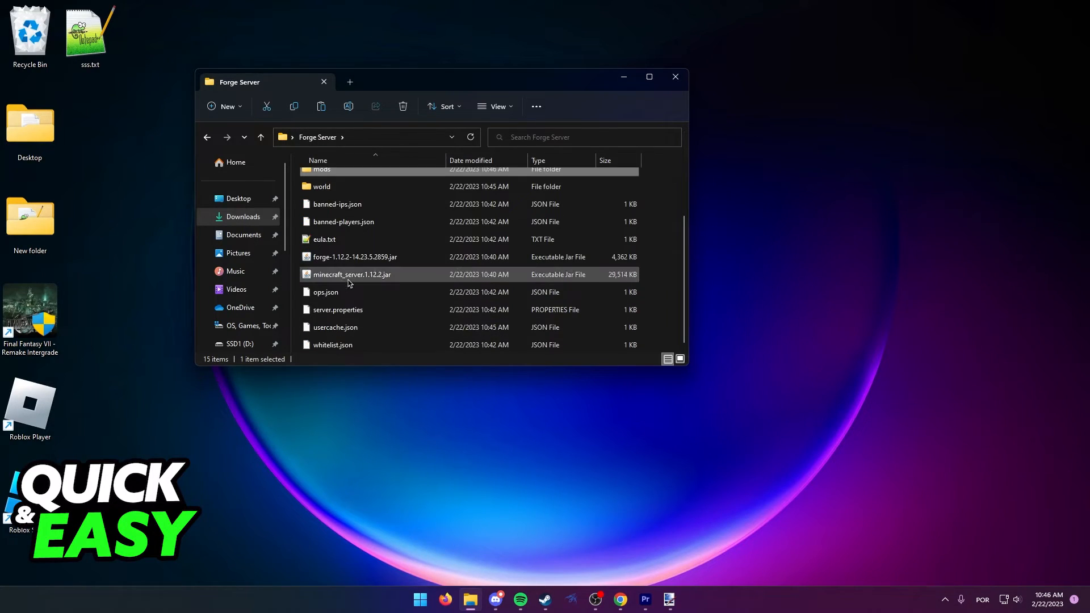
pyautogui.click(352, 273)
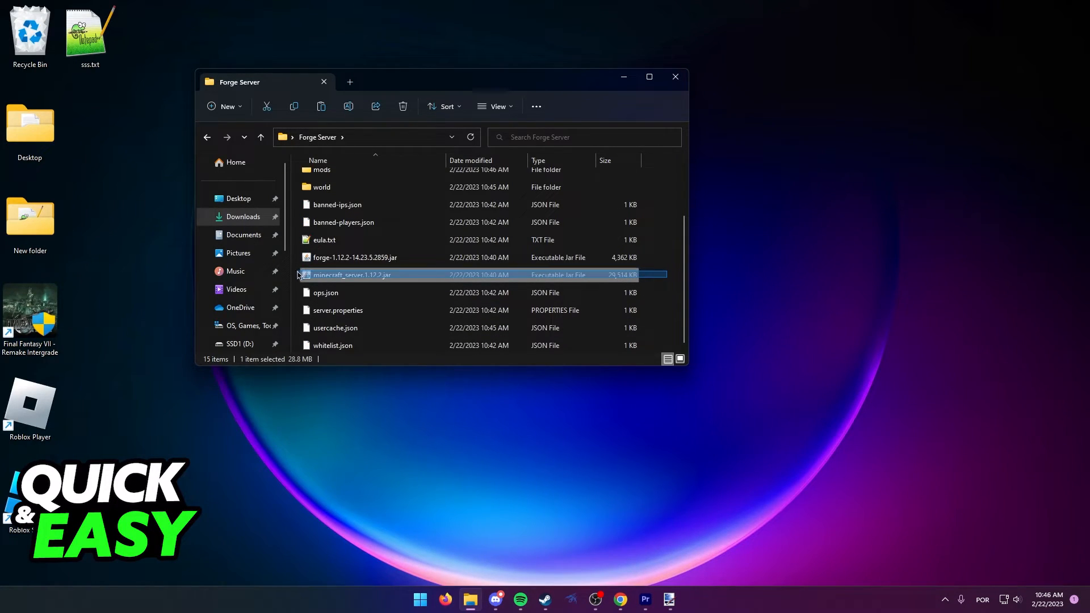
pyautogui.moveTo(671, 282)
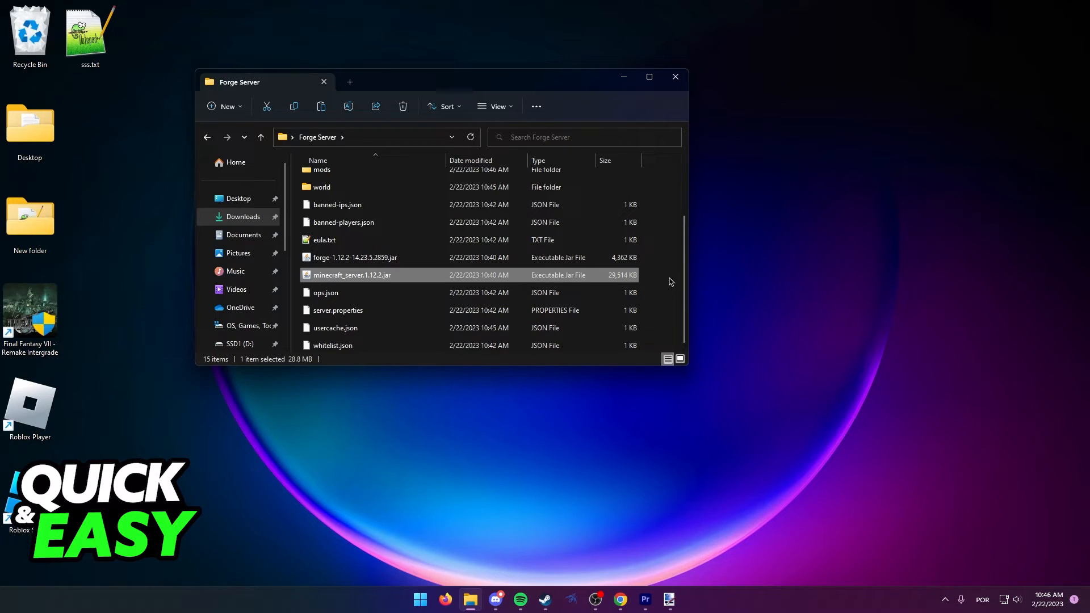